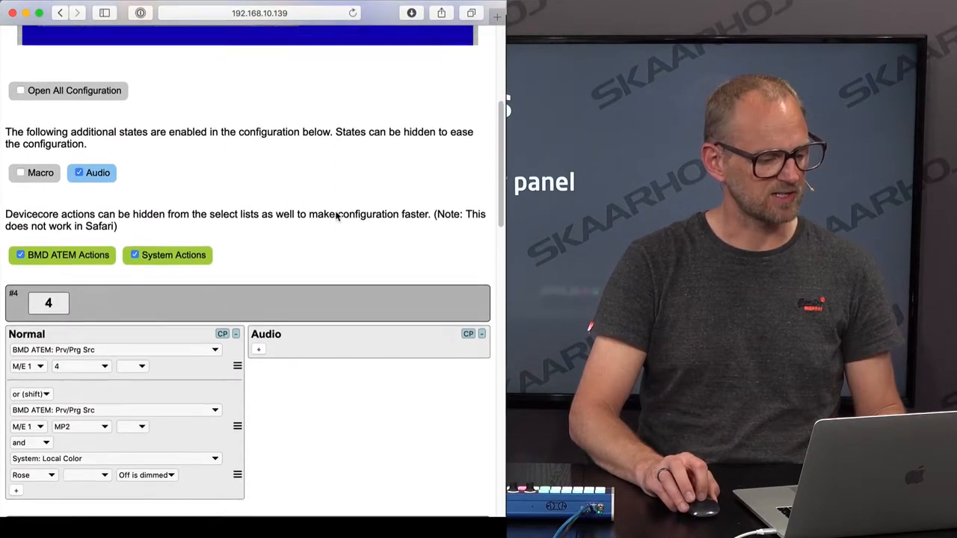
# Scroll to Section 2's configuration showing its Local Color actions for Normal, Macro and Audio states
pyautogui.scroll(-3)
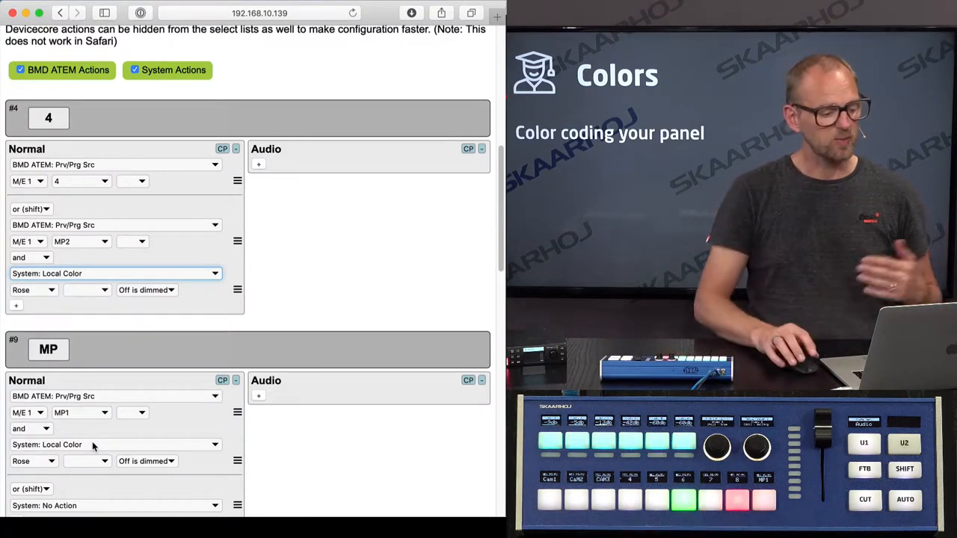
pyautogui.scroll(3)
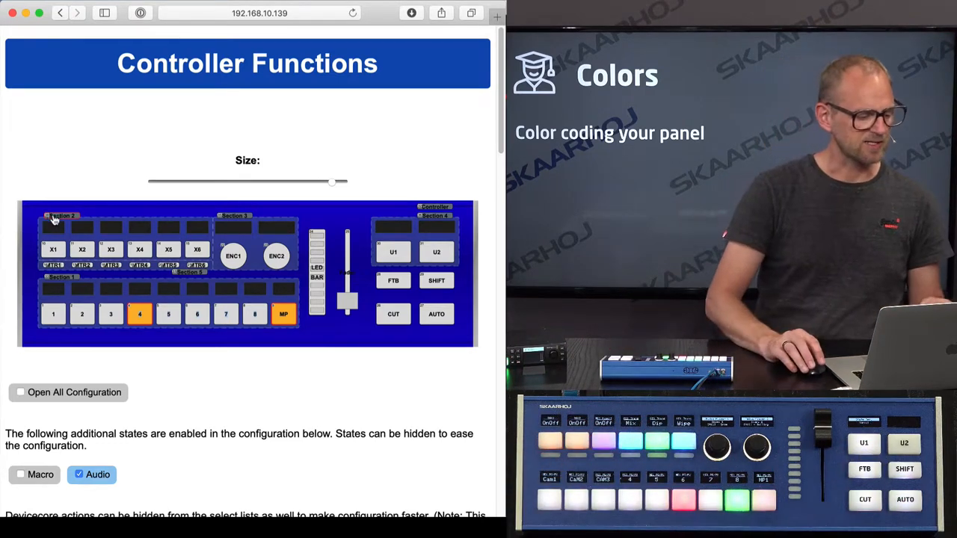
pyautogui.scroll(-3)
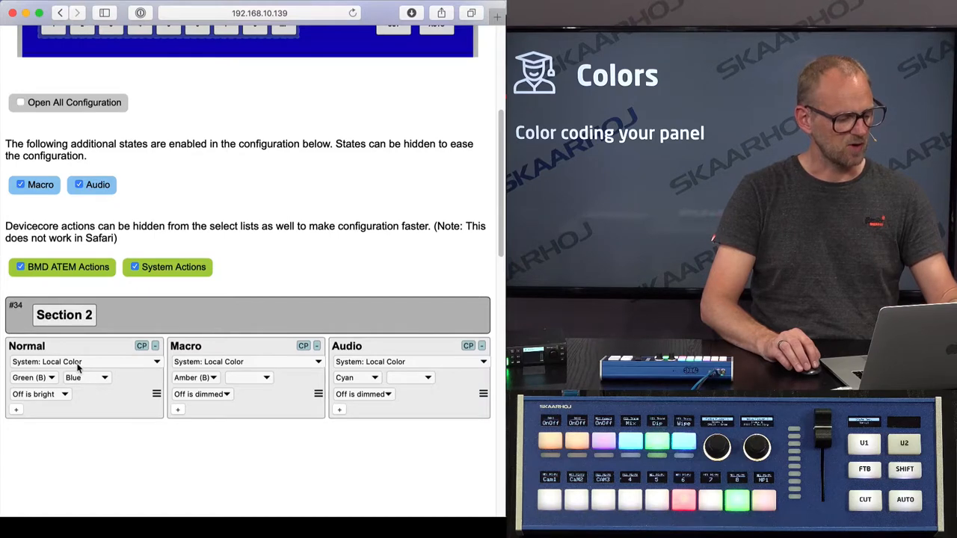
pyautogui.moveTo(39, 379)
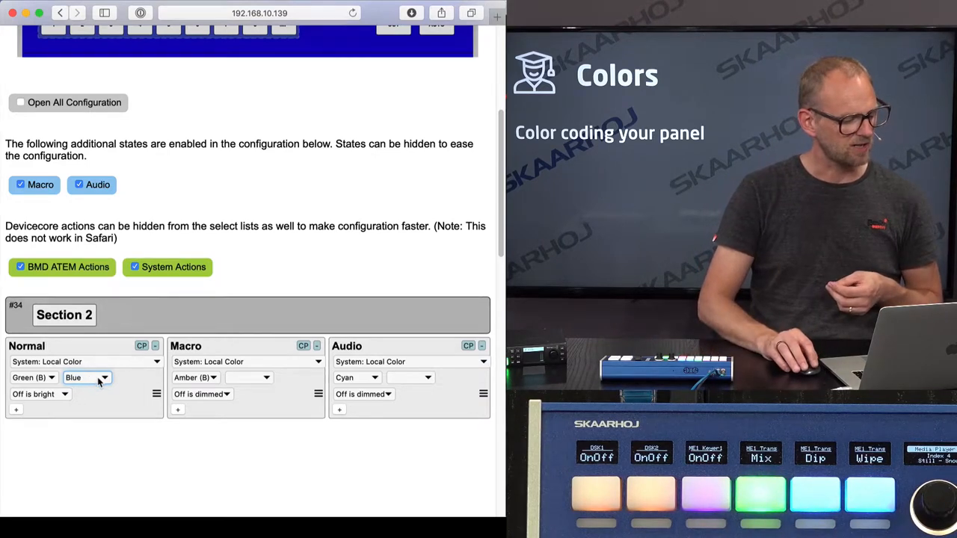
# Set the off colour of Section 2's Normal Local Color action to Off
pyautogui.click(87, 377)
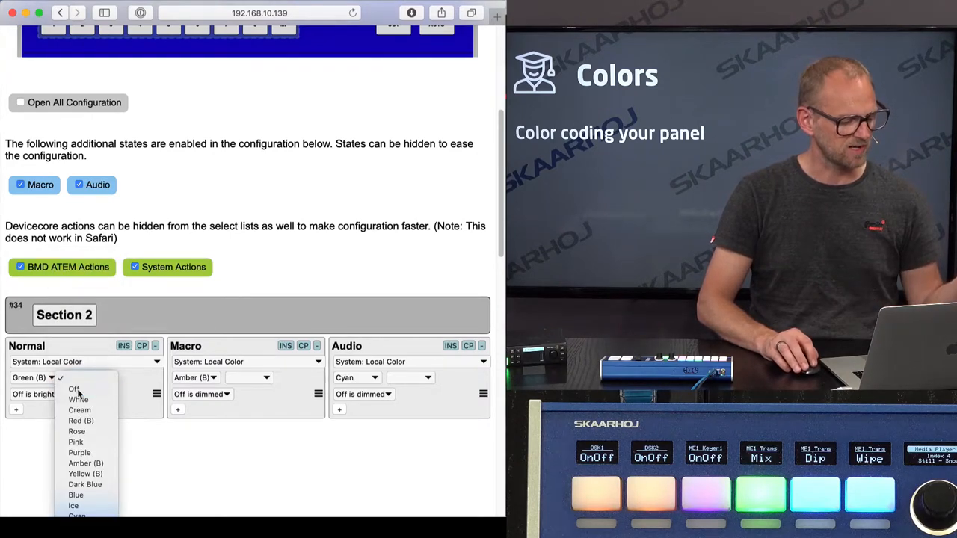
pyautogui.click(74, 389)
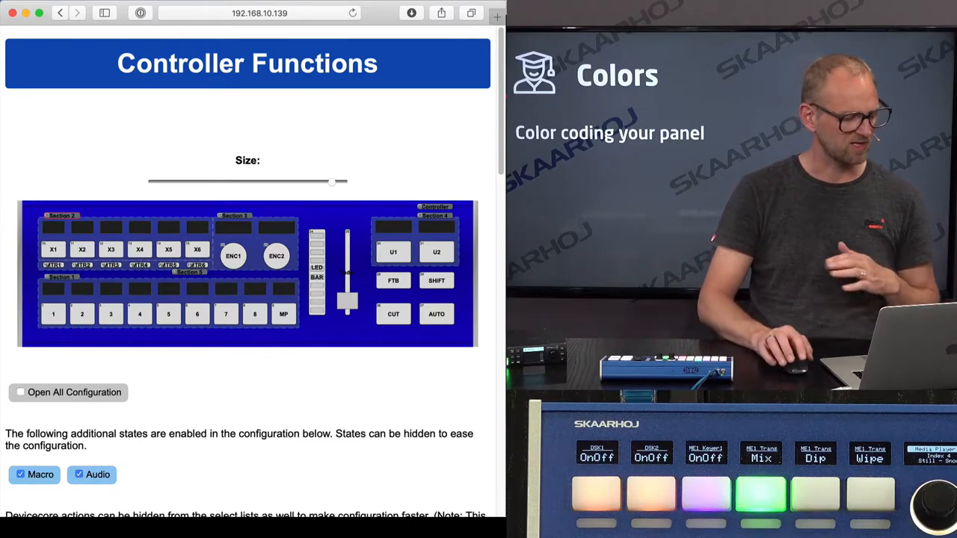
pyautogui.scroll(-3)
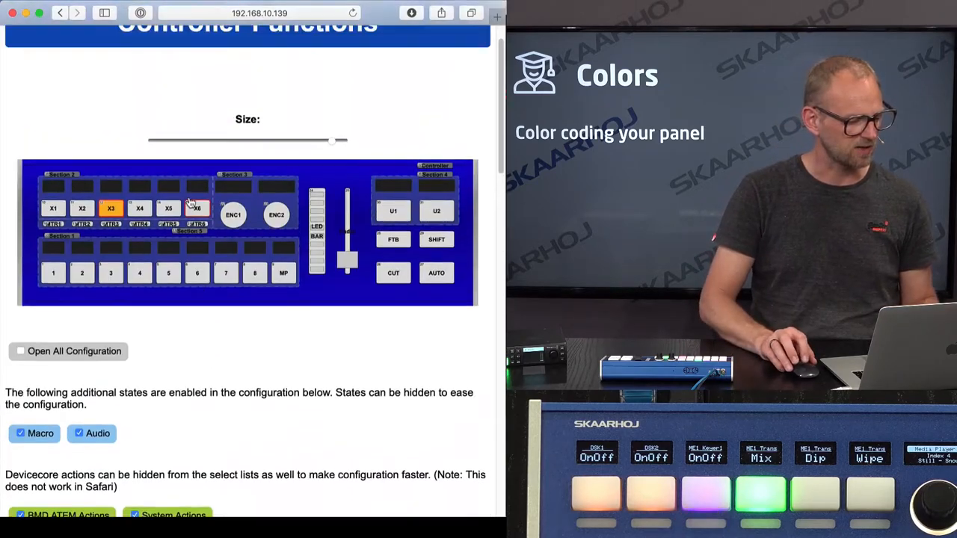
# Set key X3's shift-state Local Color to Ice
pyautogui.scroll(-3)
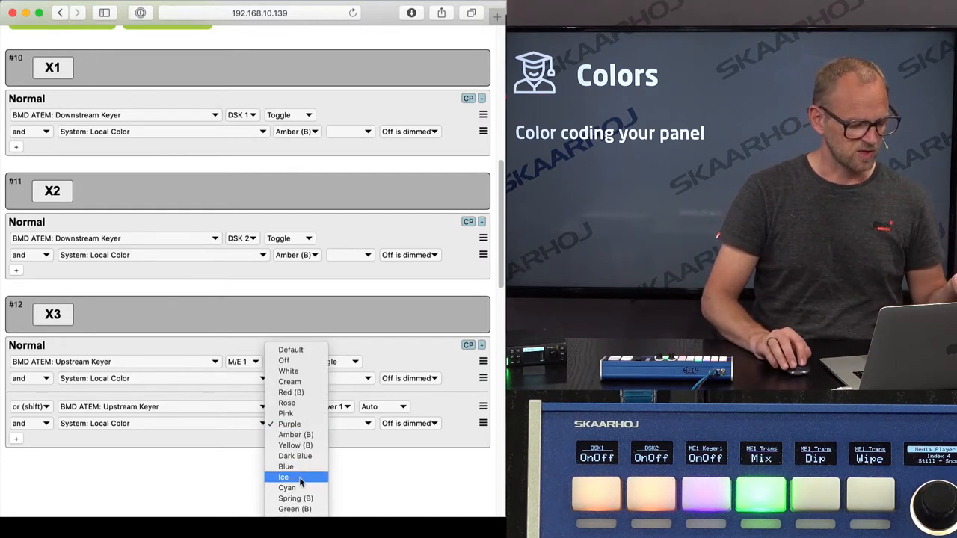
pyautogui.click(284, 477)
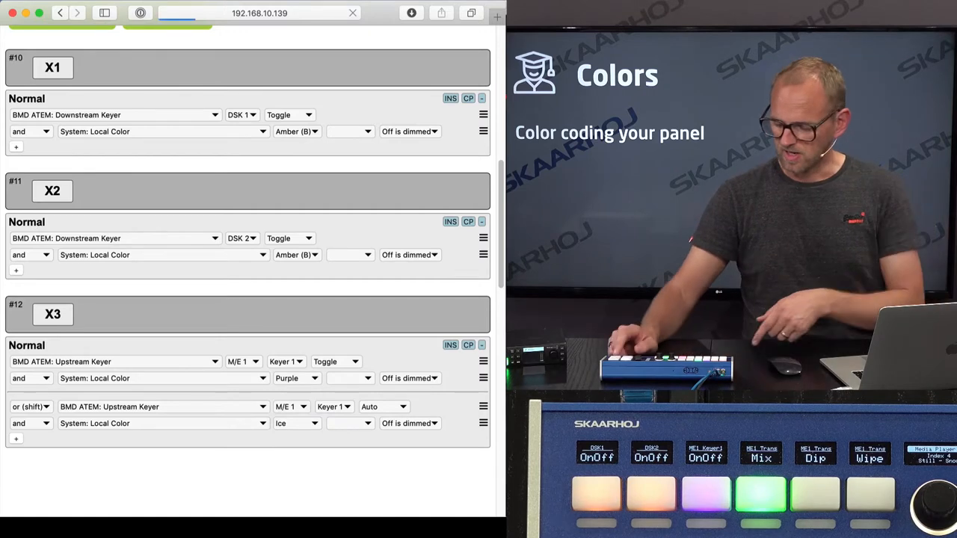